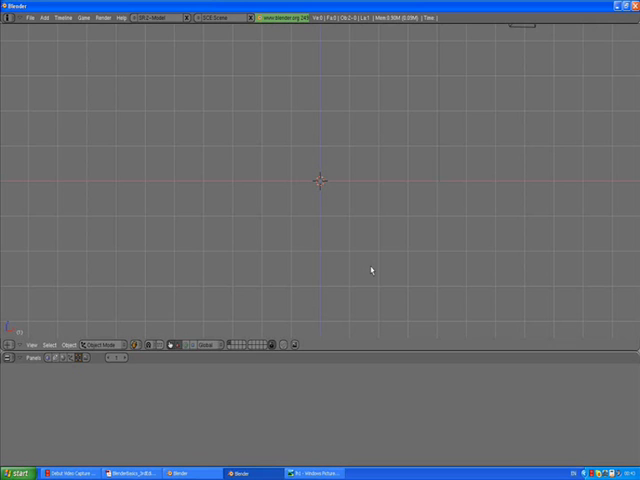
pyautogui.moveTo(371, 229)
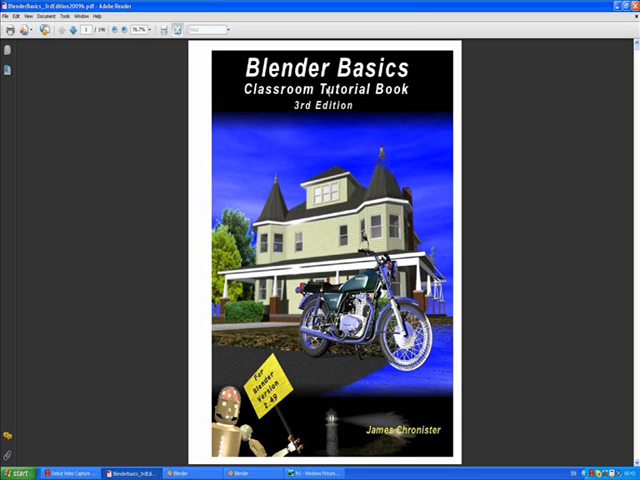
pyautogui.moveTo(356, 110)
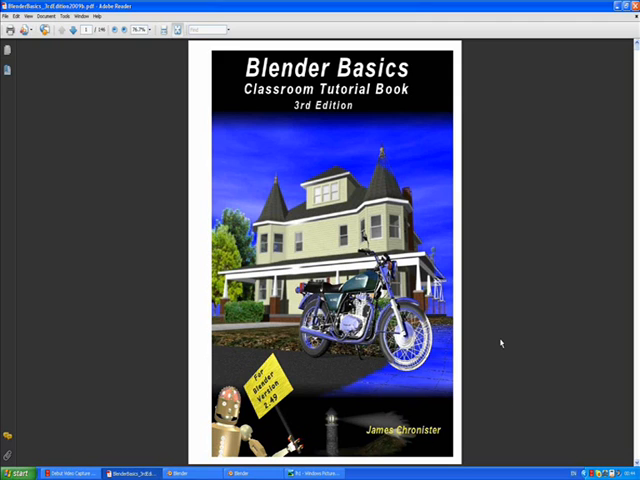
pyautogui.moveTo(501, 308)
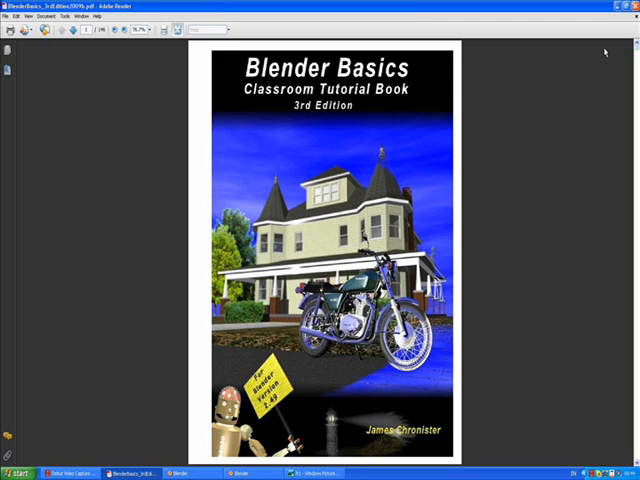
pyautogui.moveTo(610, 52)
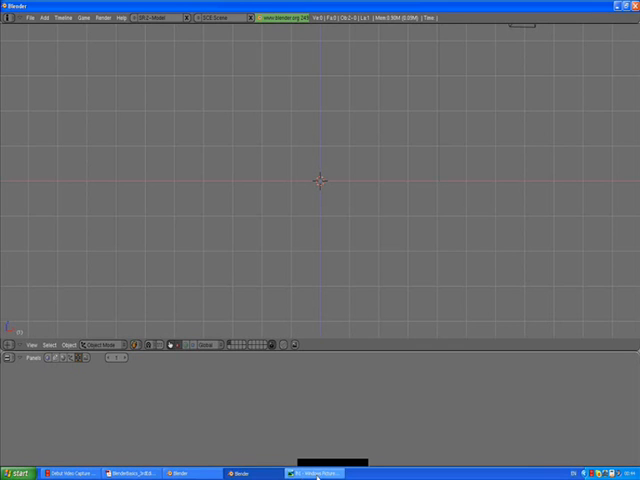
# Bring up the foggy lighthouse-on-cliff render in Windows Picture and Fax Viewer
pyautogui.click(313, 473)
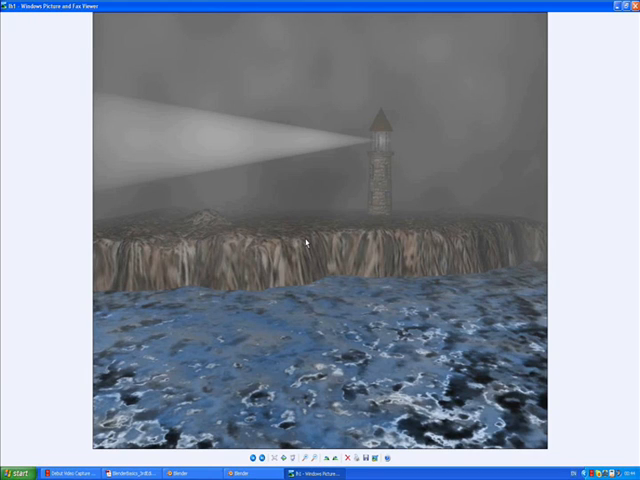
pyautogui.moveTo(490, 137)
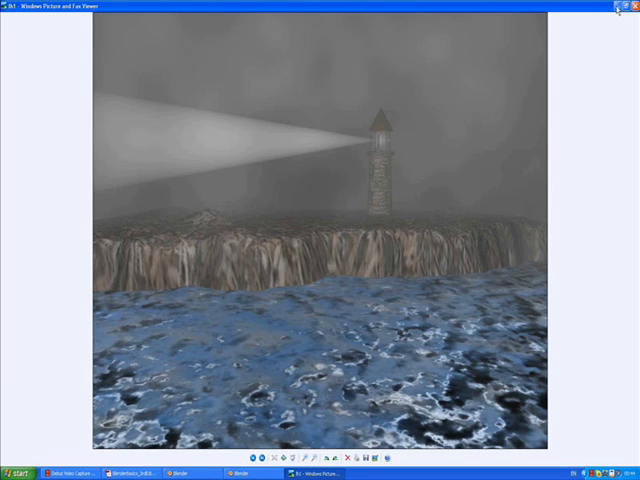
pyautogui.moveTo(352, 357)
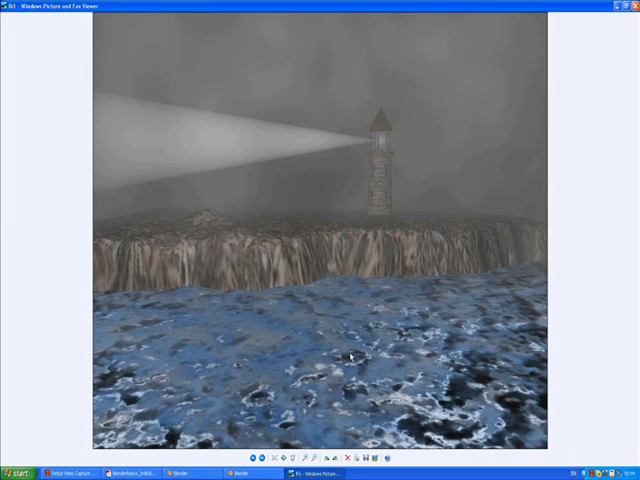
pyautogui.moveTo(375, 184)
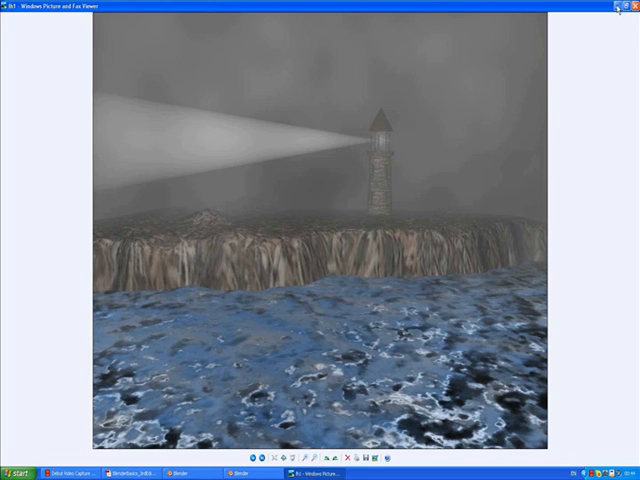
# Minimize the reference viewer and add a plane mesh in Blender
pyautogui.click(183, 473)
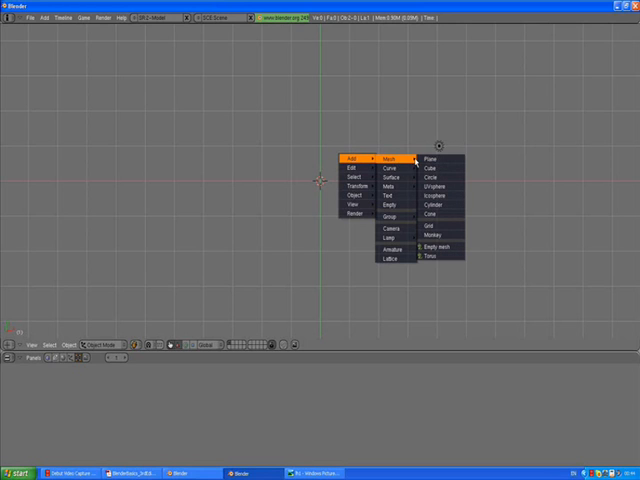
pyautogui.click(433, 159)
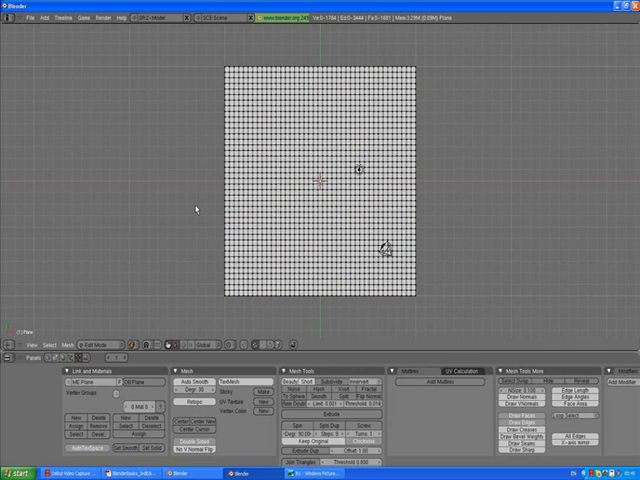
pyautogui.moveTo(191, 281)
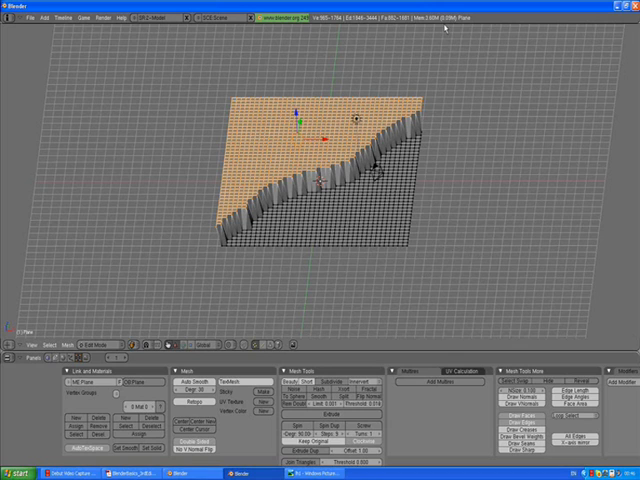
pyautogui.moveTo(456, 107)
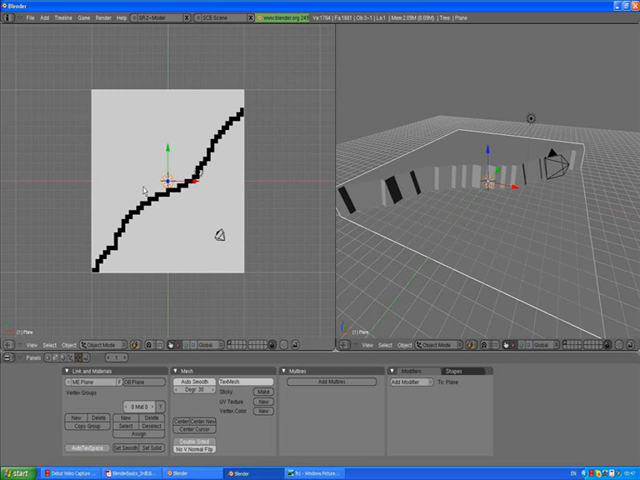
# Toggle Edit Mode on the landscape plane with Tab
pyautogui.press('Tab')
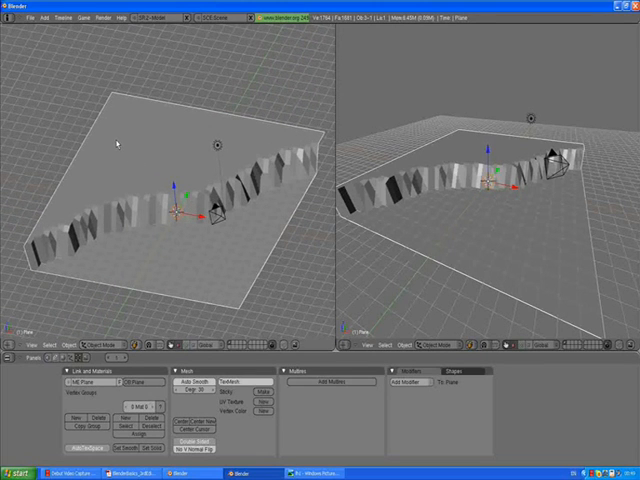
# Enter Edit Mode and raise the far corner vertex along Z into a hill
pyautogui.press('Tab')
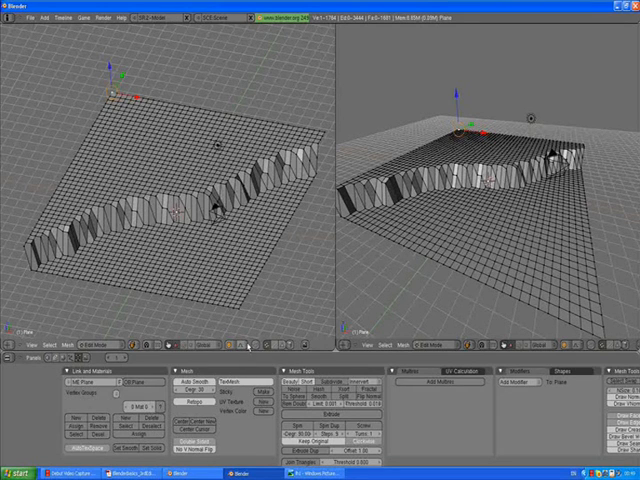
pyautogui.moveTo(247, 347)
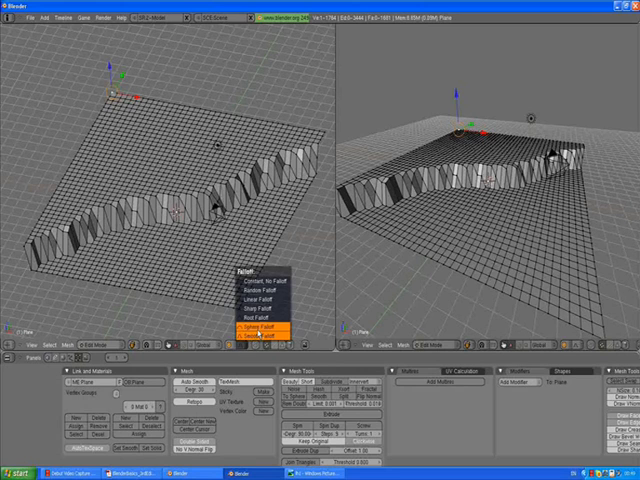
pyautogui.moveTo(263, 332)
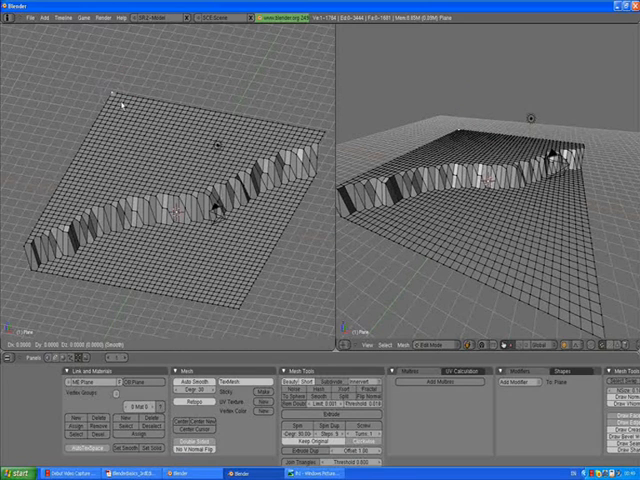
pyautogui.press('z')
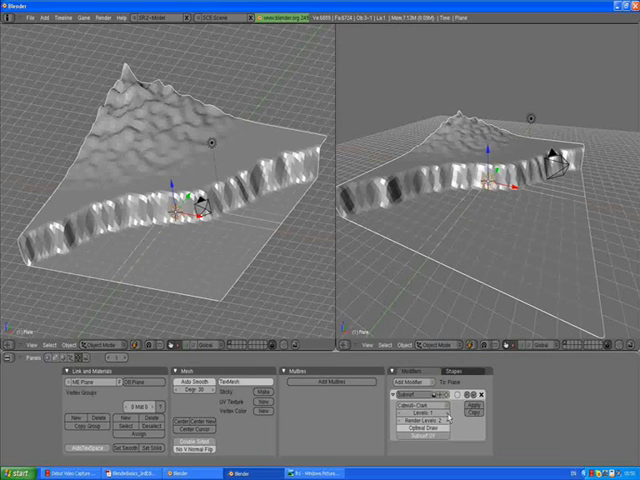
pyautogui.moveTo(418, 423)
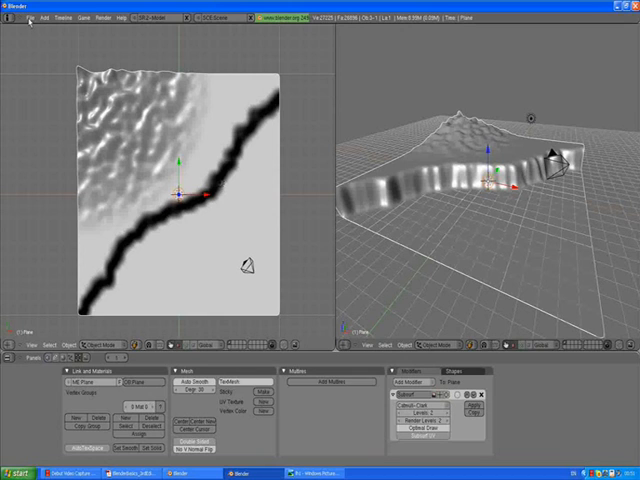
# Open the File menu to save the scene as landscape scene.blend
pyautogui.click(25, 17)
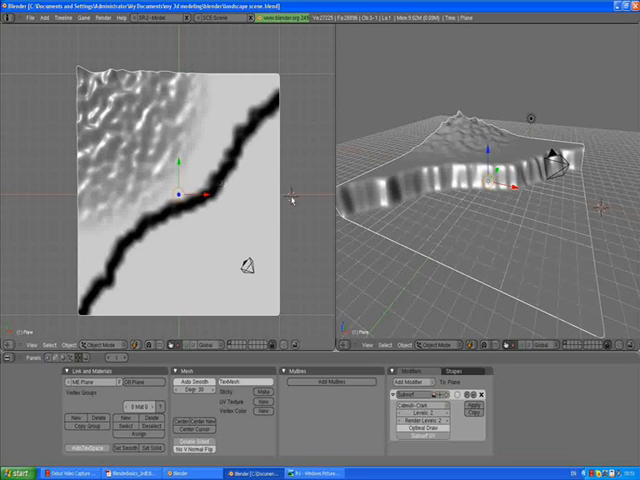
pyautogui.moveTo(309, 205)
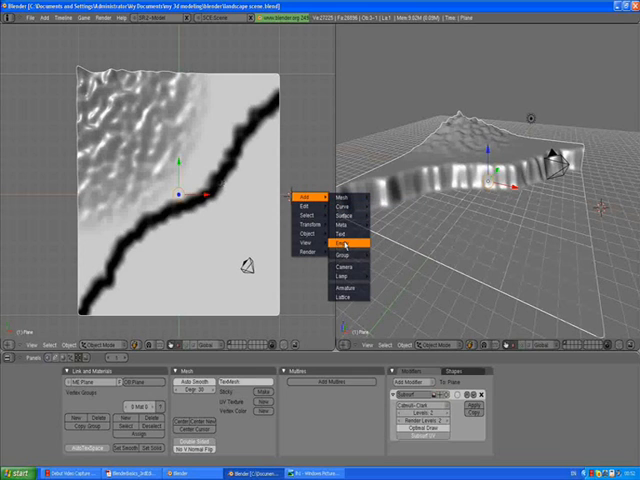
# Add an Empty object at the 3D cursor beside the terrain
pyautogui.click(348, 242)
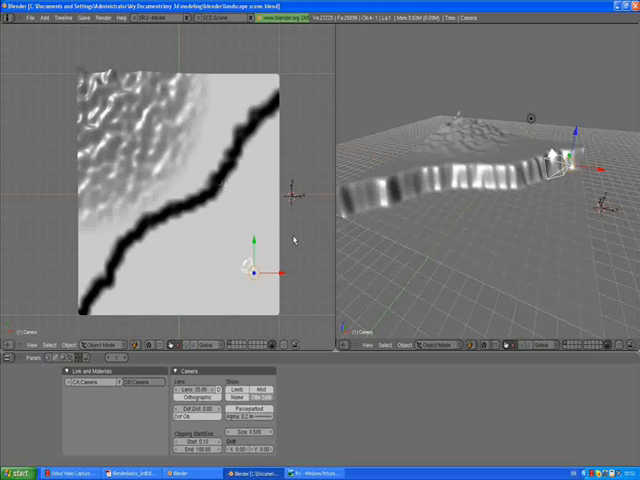
pyautogui.moveTo(303, 200)
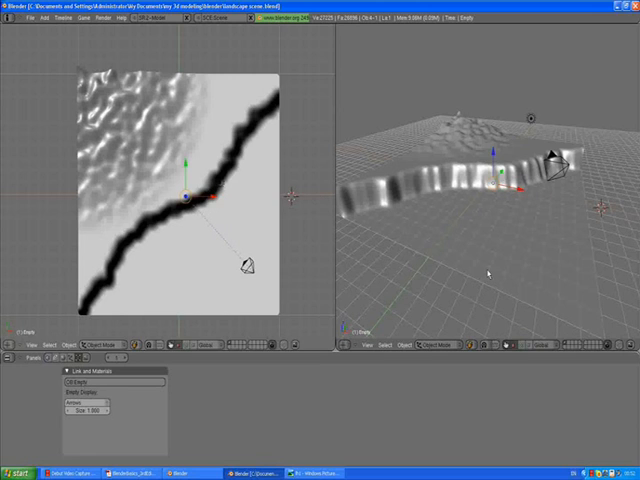
pyautogui.moveTo(485, 180)
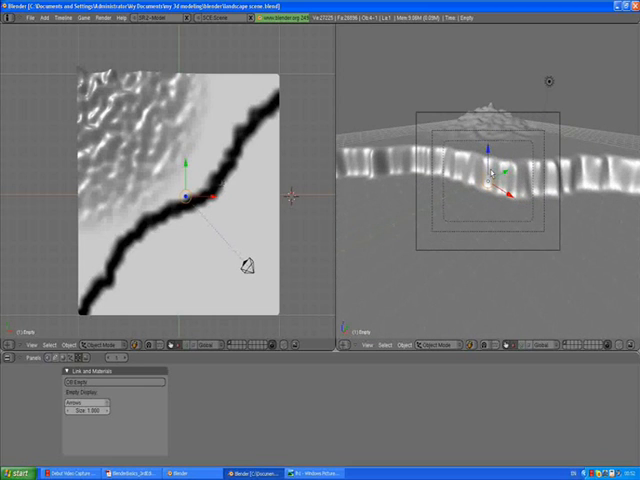
pyautogui.moveTo(265, 262)
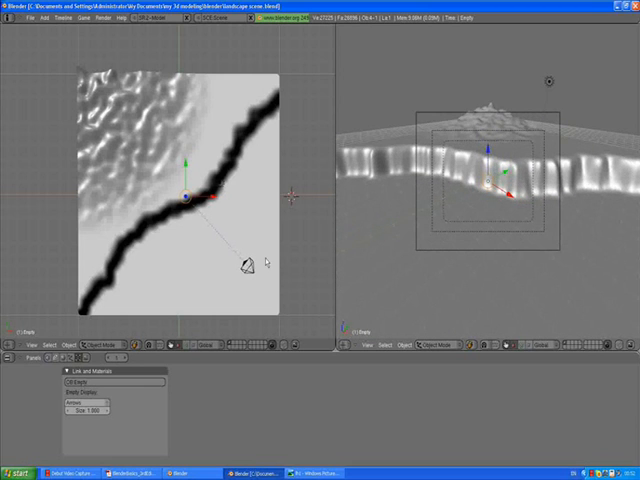